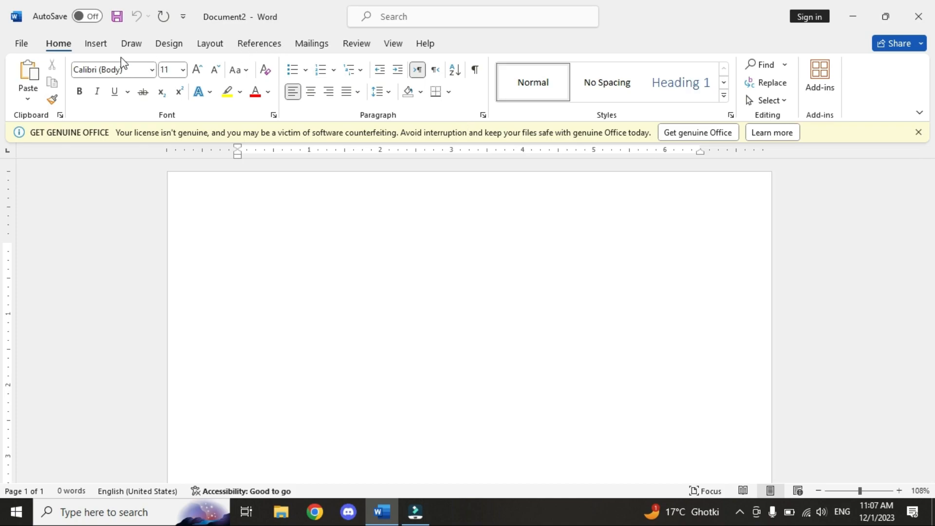
Draw a tall blue card rectangle, then a small circle moved to its top centre.
left_click(196, 64)
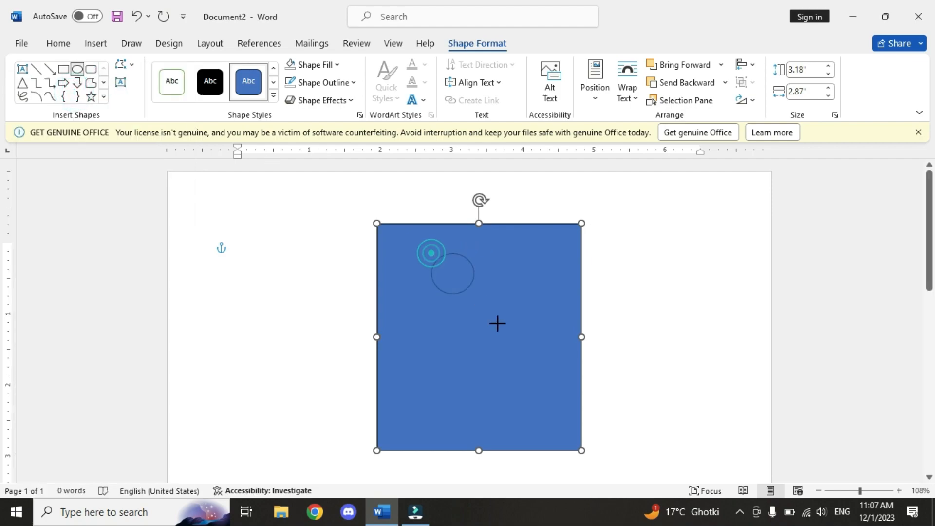
left_click_drag(452, 273, 468, 289)
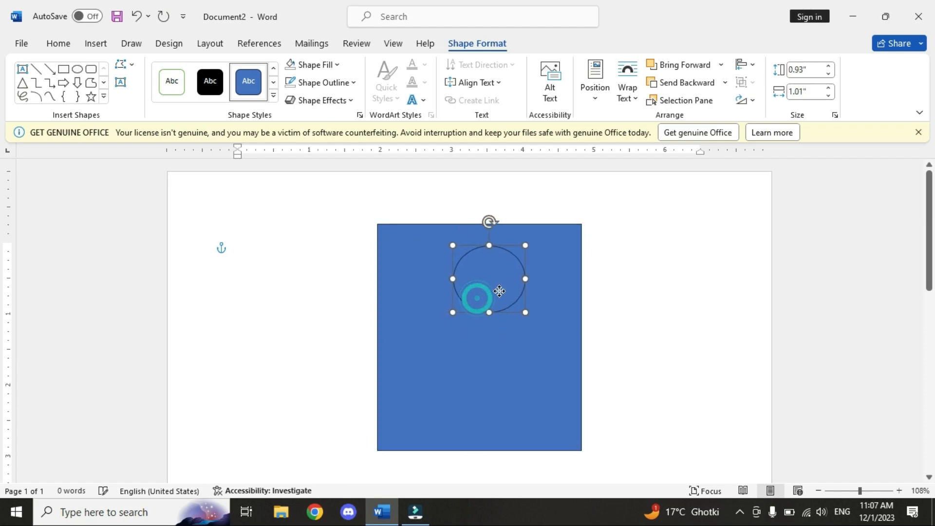
left_click_drag(497, 291, 473, 276)
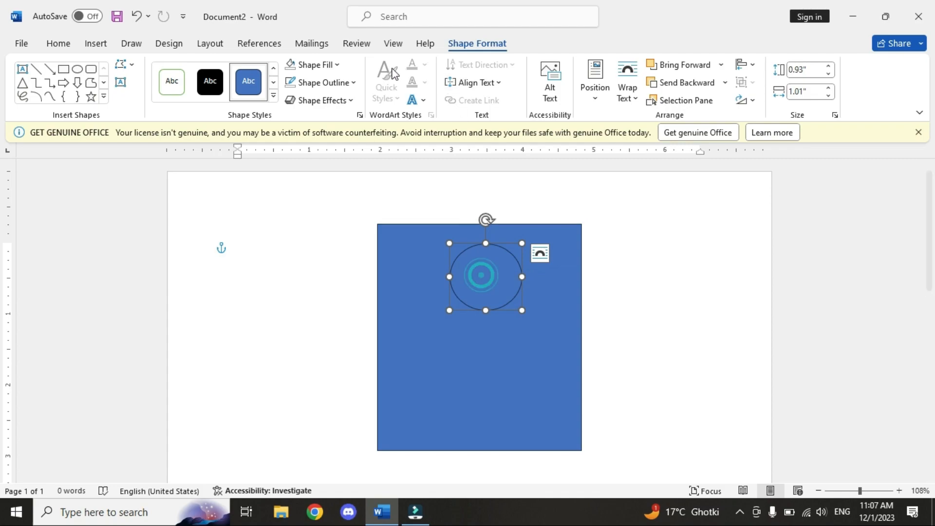
Fill the circle with the 'Steve Jobs Biografia' photo from file and nudge it to centre.
left_click(312, 64)
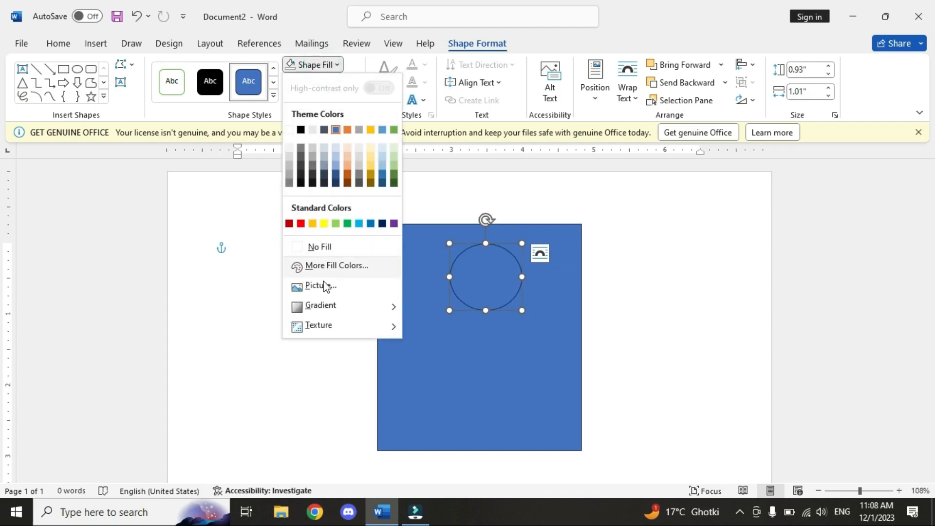
left_click(313, 286)
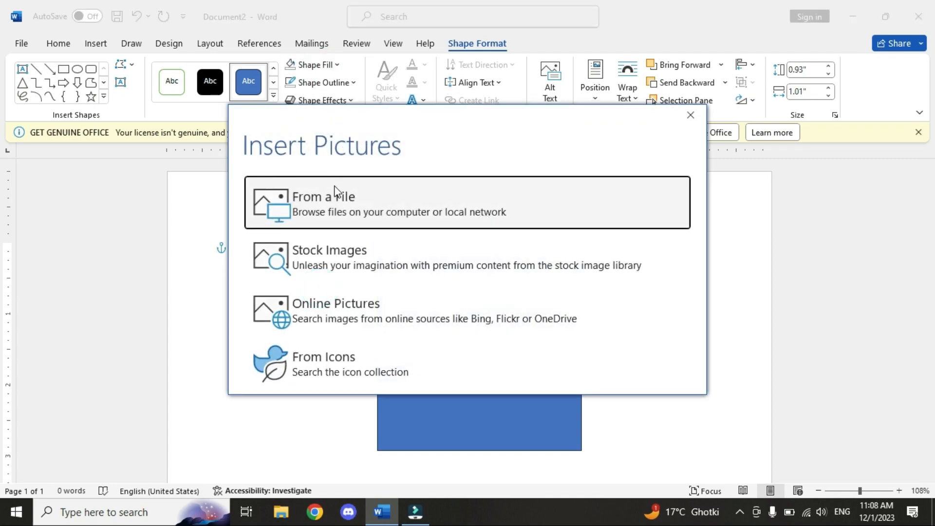
left_click(327, 206)
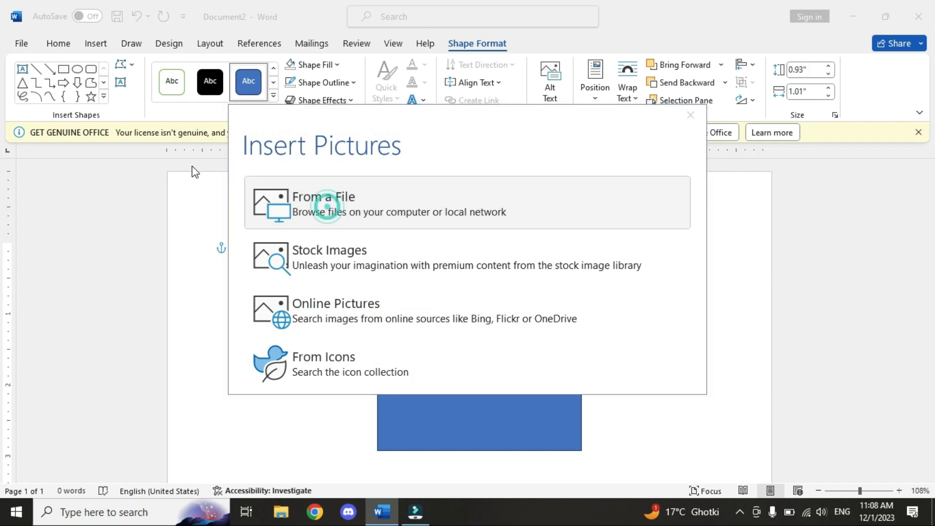
left_click(319, 204)
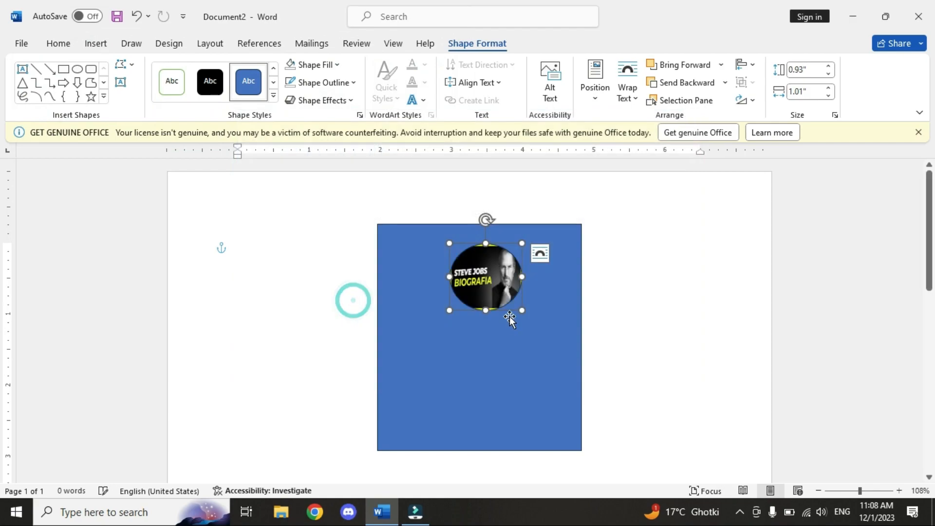
left_click_drag(510, 319, 473, 301)
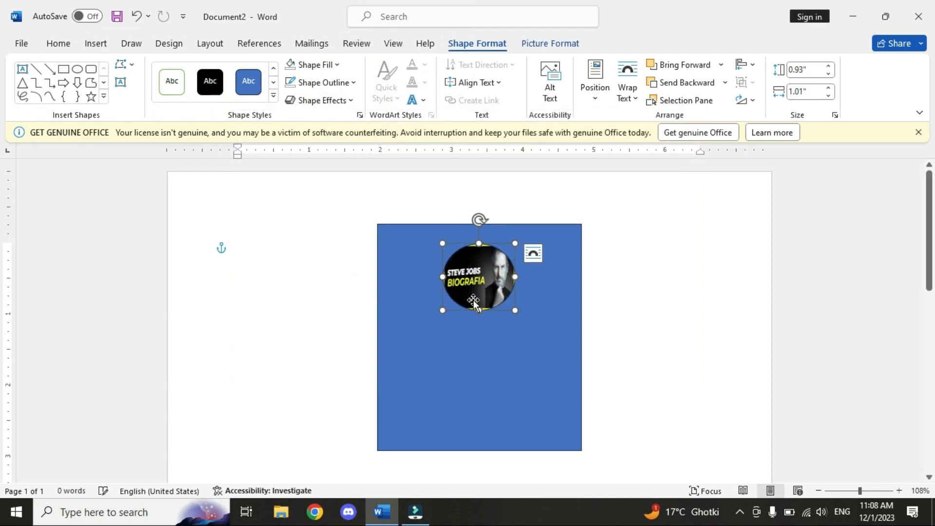
left_click(96, 44)
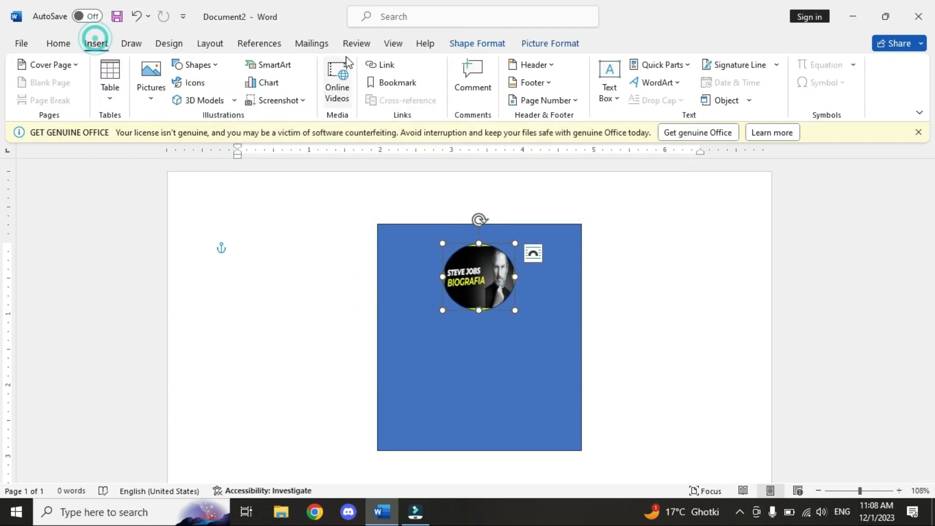
Draw a text box below the photo and stretch it taller.
left_click(610, 80)
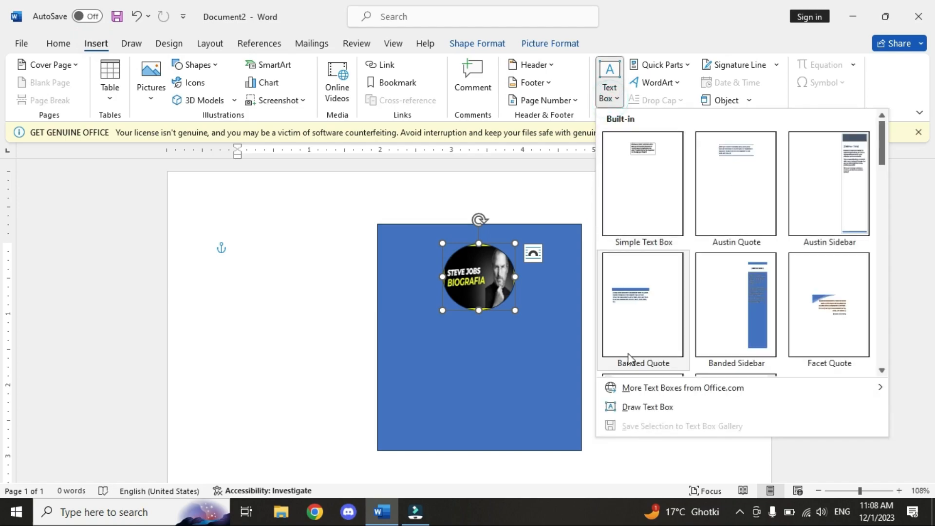
left_click(648, 406)
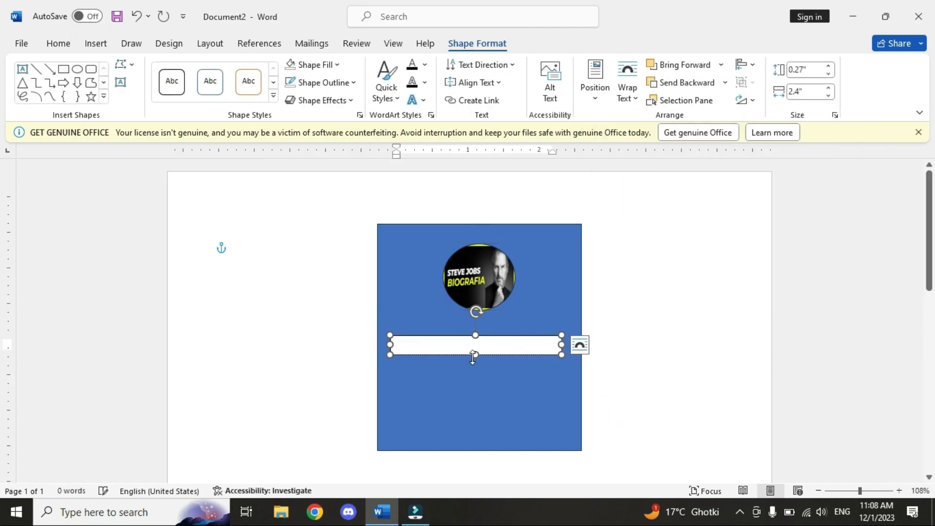
left_click_drag(474, 354, 474, 439)
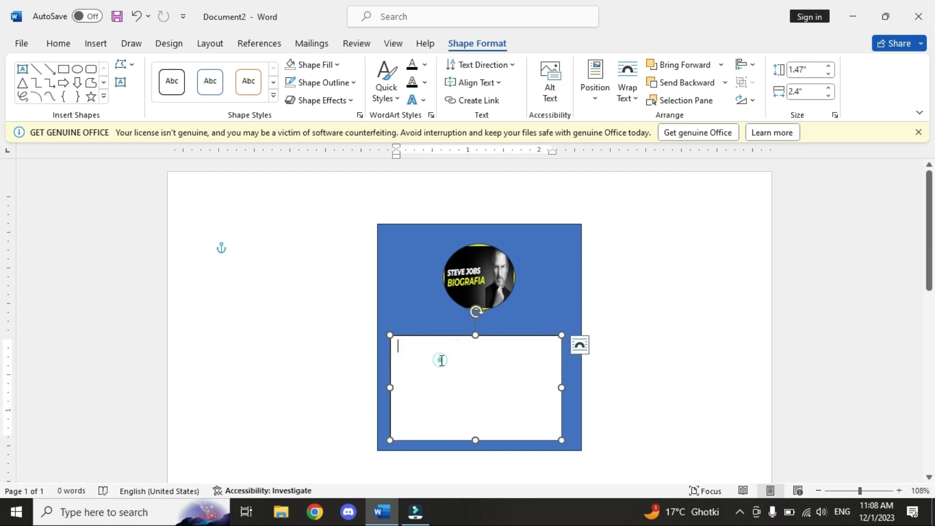
Type 'Name', 'F/Name' and 'Class:' on separate lines in the text box.
type("Name")
type("C")
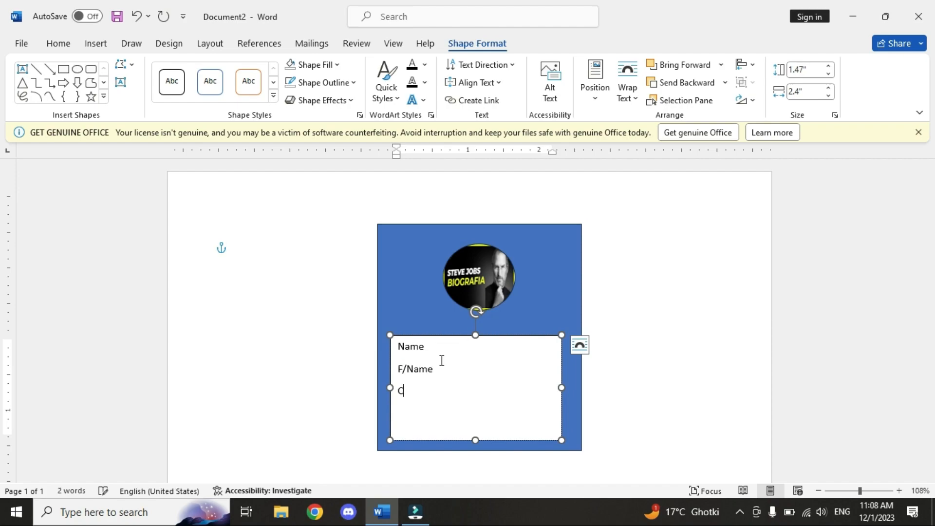
type("lass:")
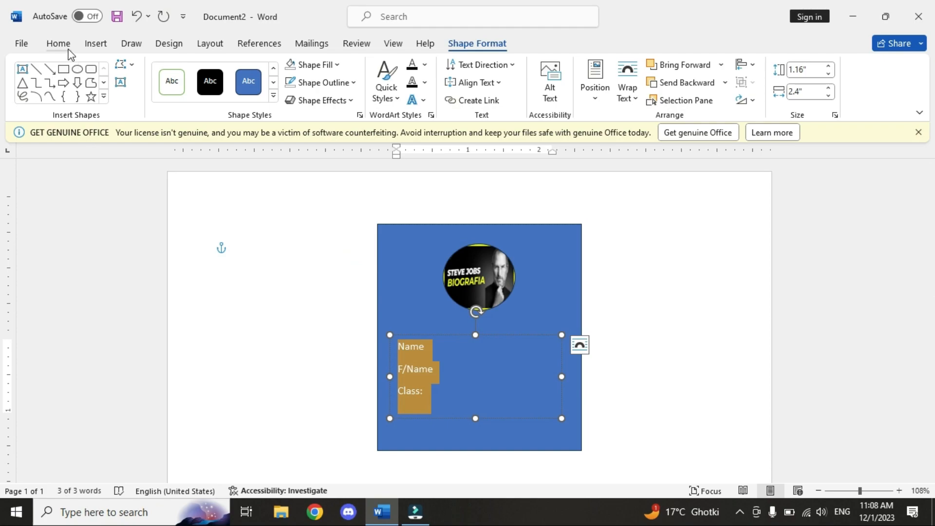
left_click(58, 43)
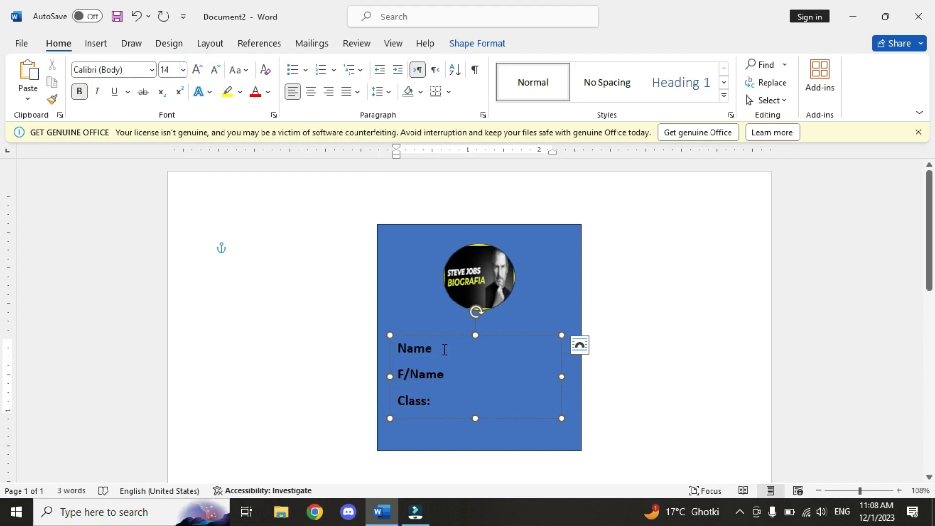
type(": SAfeer")
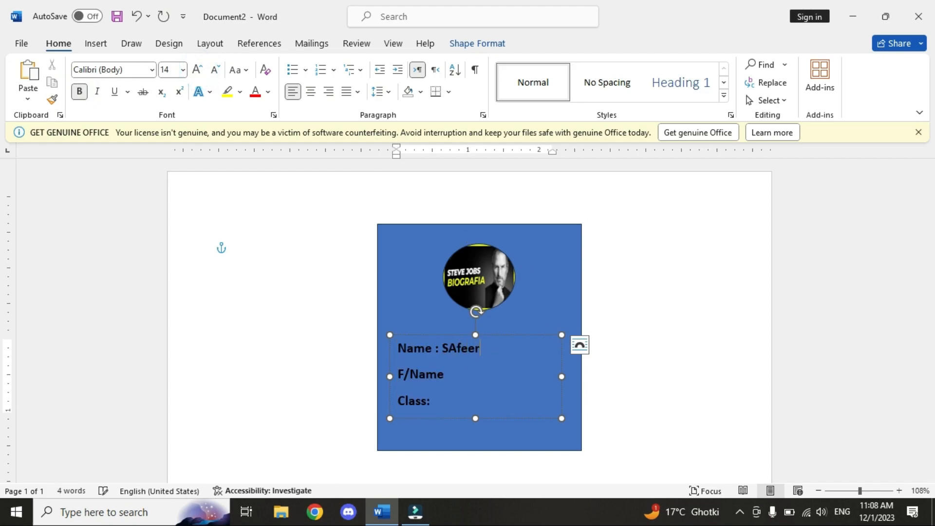
type("Safeer Raza")
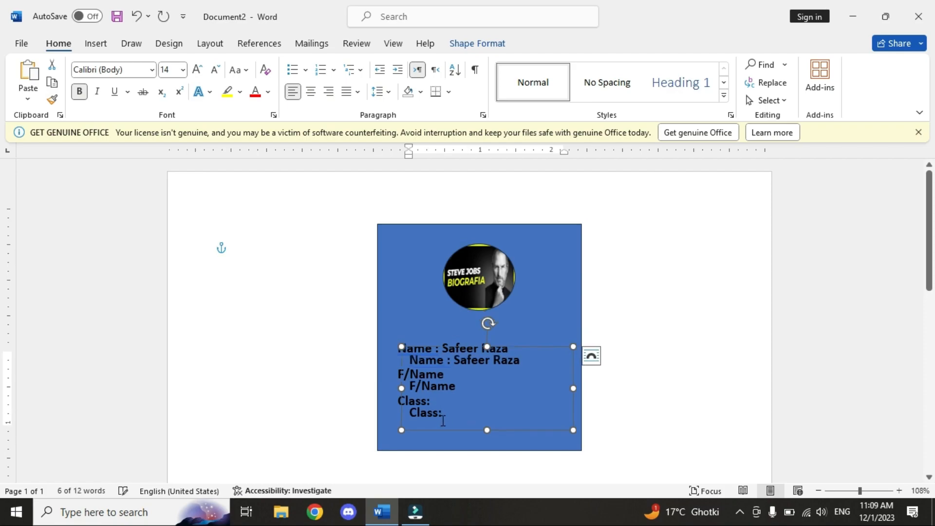
Replace the copied box's text with 'Add 2nd Floor Civic Center'.
left_click_drag(406, 359, 445, 418)
type("Add")
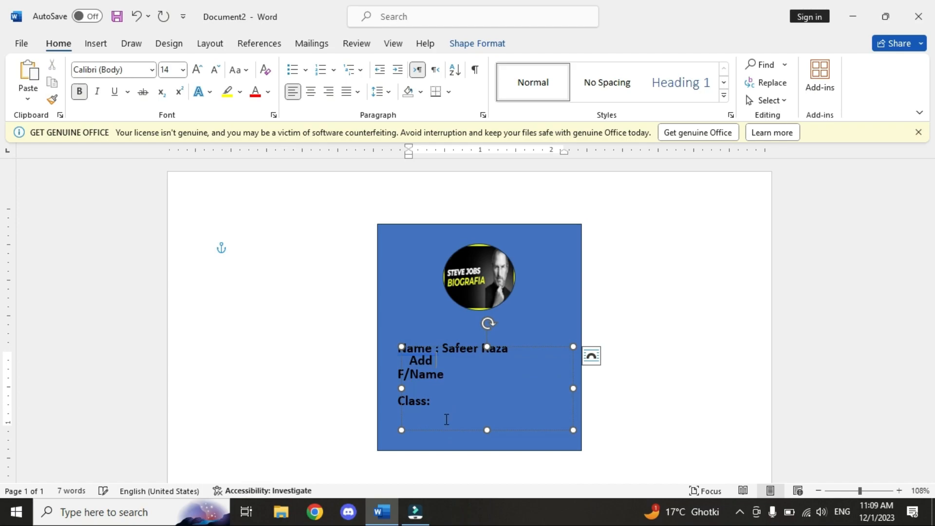
type("2nd Floor Civic C")
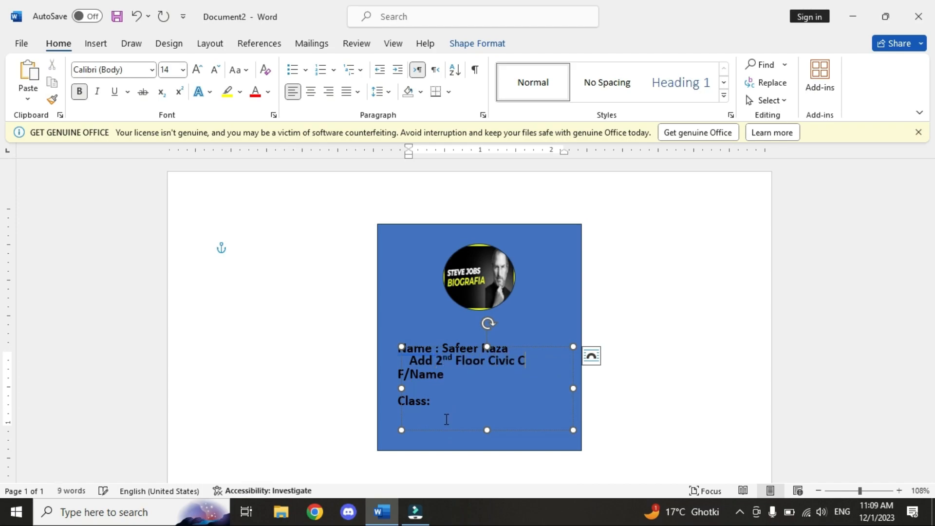
type("enter")
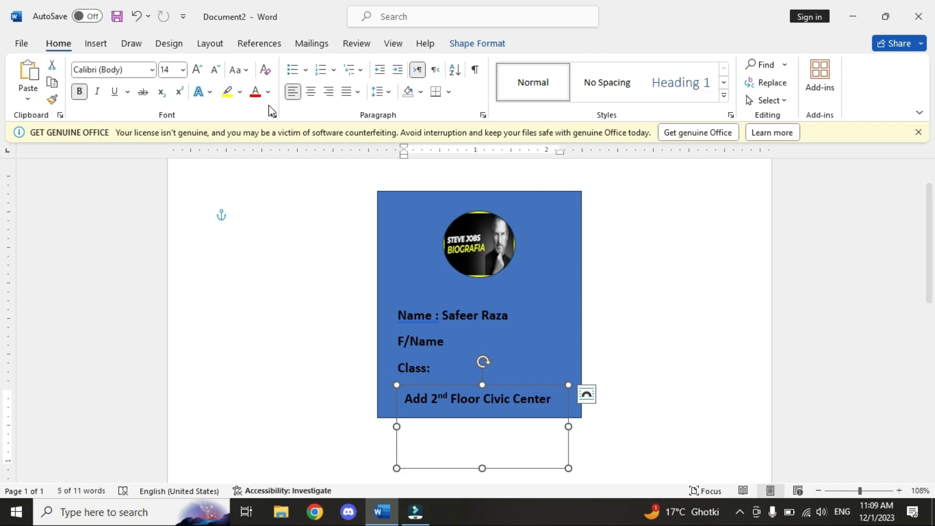
Set the 'Add 2nd Floor Civic Center' font colour to white, then select the photo.
left_click(268, 92)
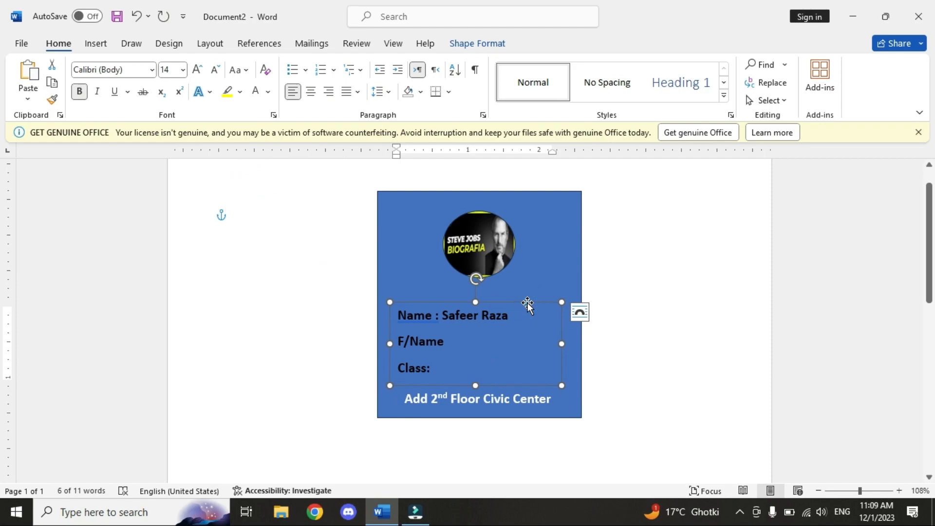
mouse_move(478, 236)
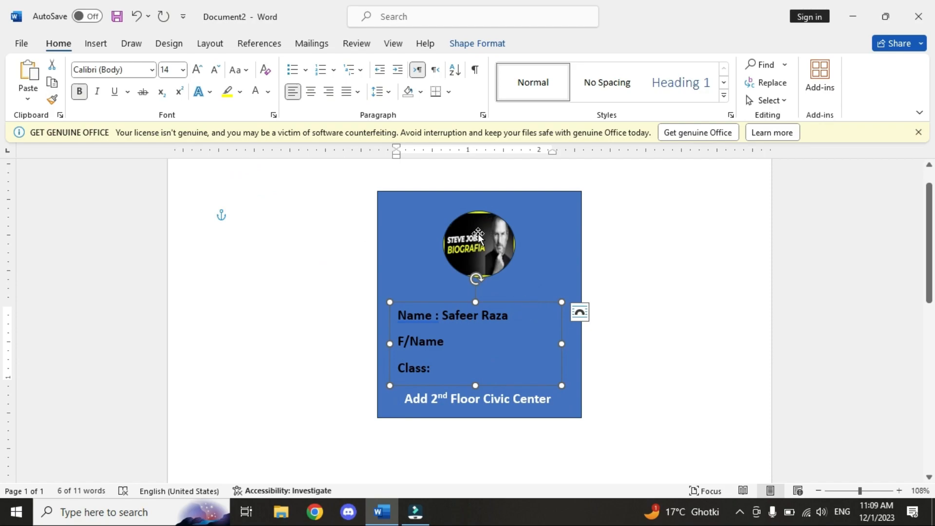
left_click(478, 243)
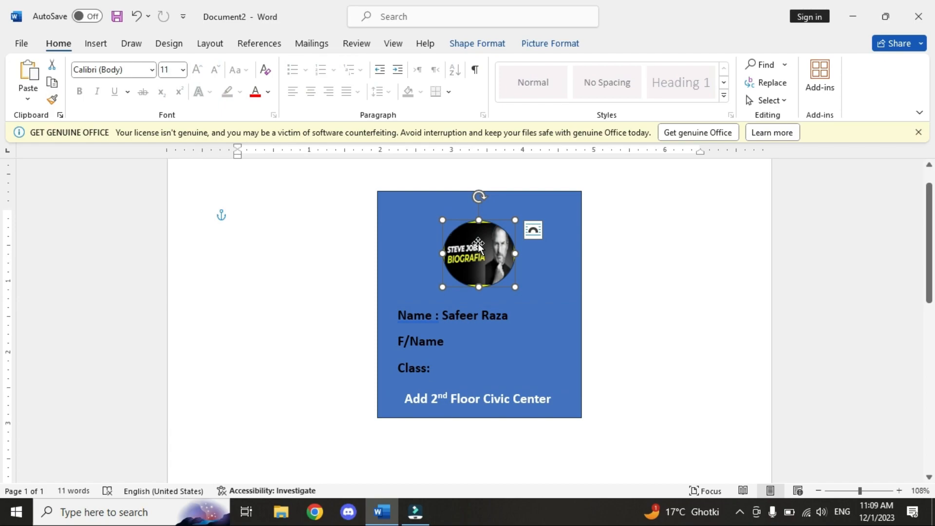